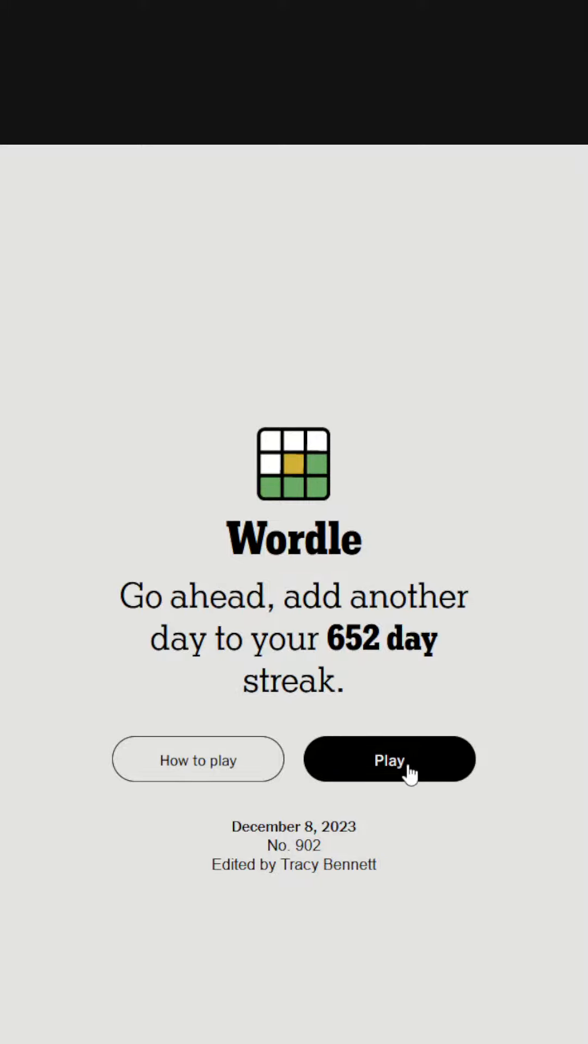
{"action": "mouse_move", "coordinate": [393, 769]}
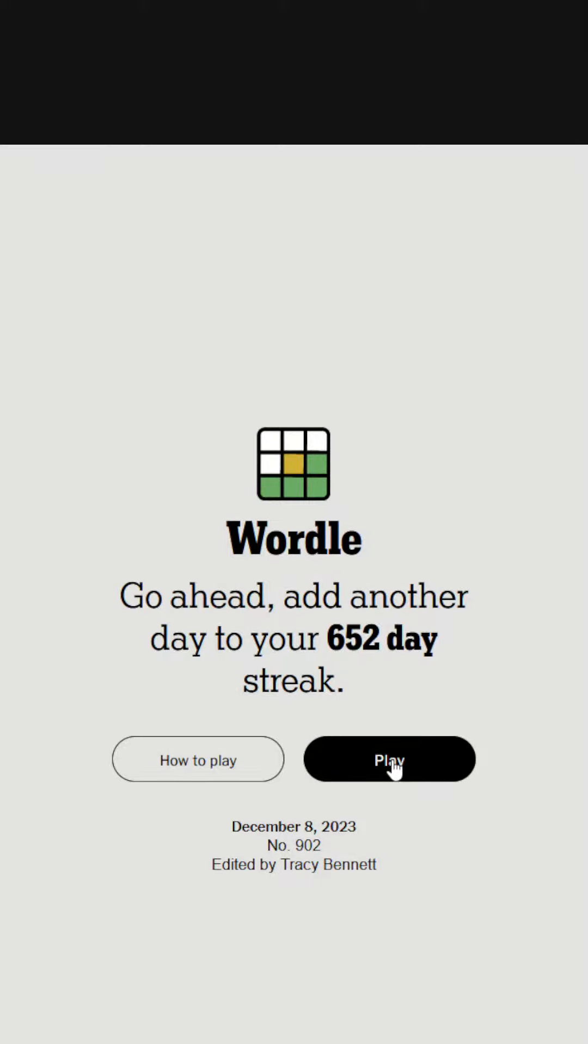
- Start puzzle No. 902 and enter guesses SLEEP and STRIP, revealing green S and P
{"action": "left_click", "coordinate": [387, 759]}
{"action": "type", "text": "SLEEP"}
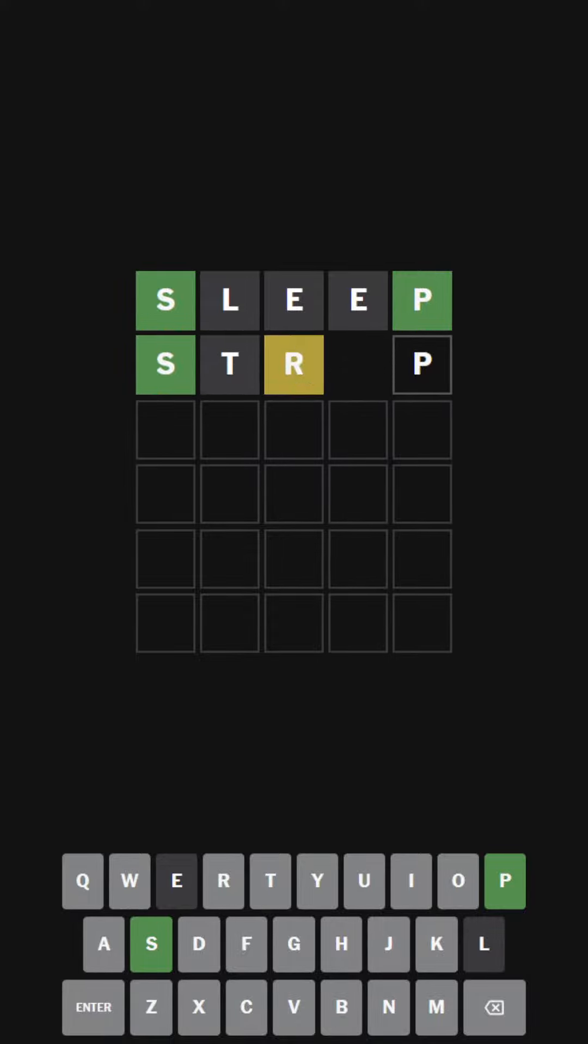
{"action": "left_click", "coordinate": [409, 881]}
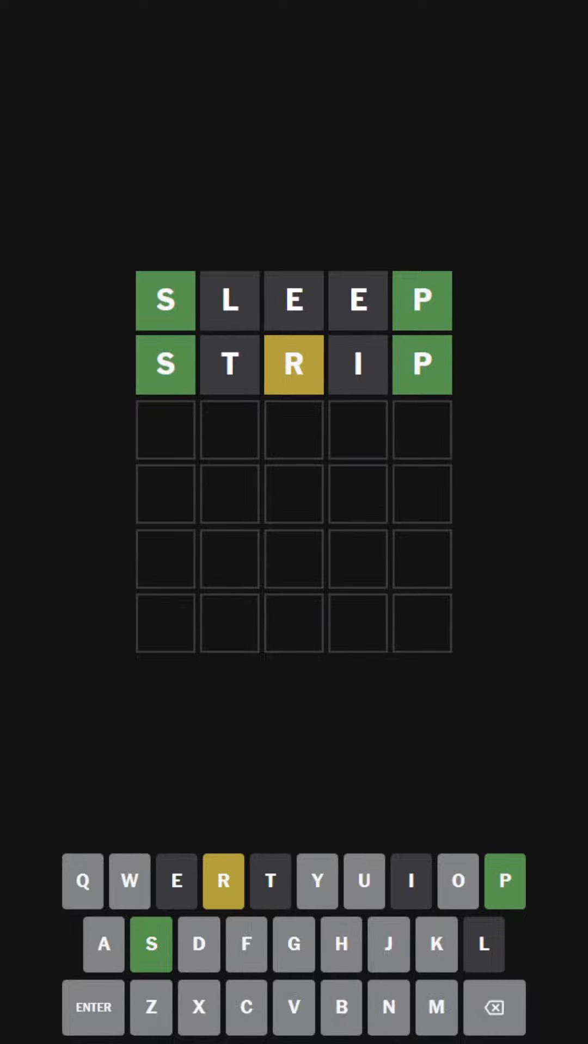